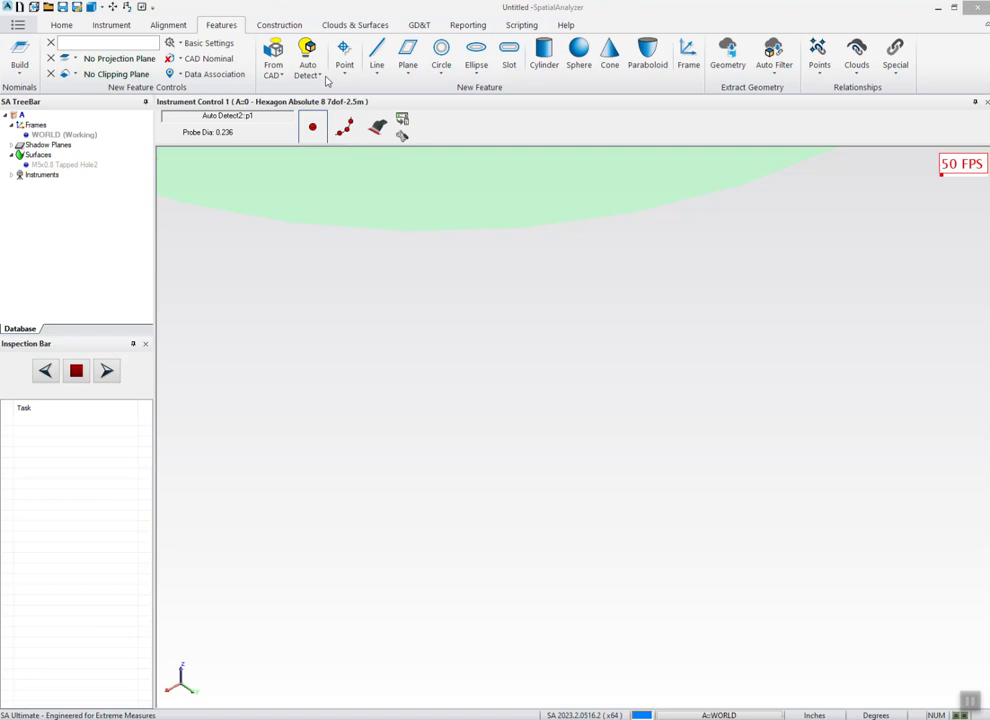
mouse_move(324, 80)
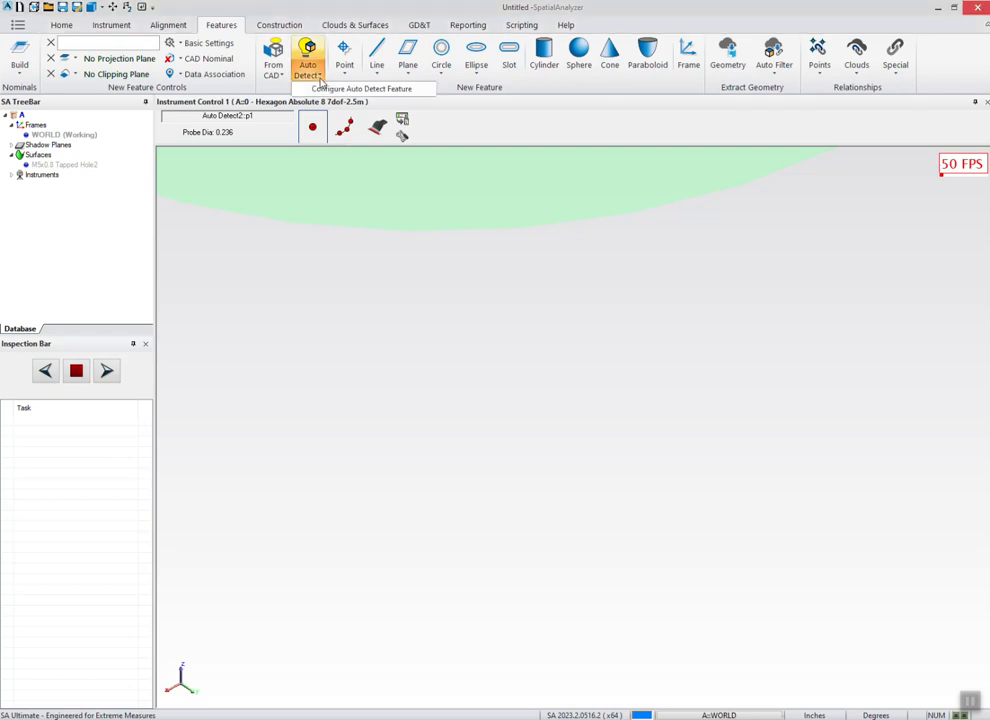
- Accept the default Auto Detect settings and begin auto-detecting features from measured points
click(308, 57)
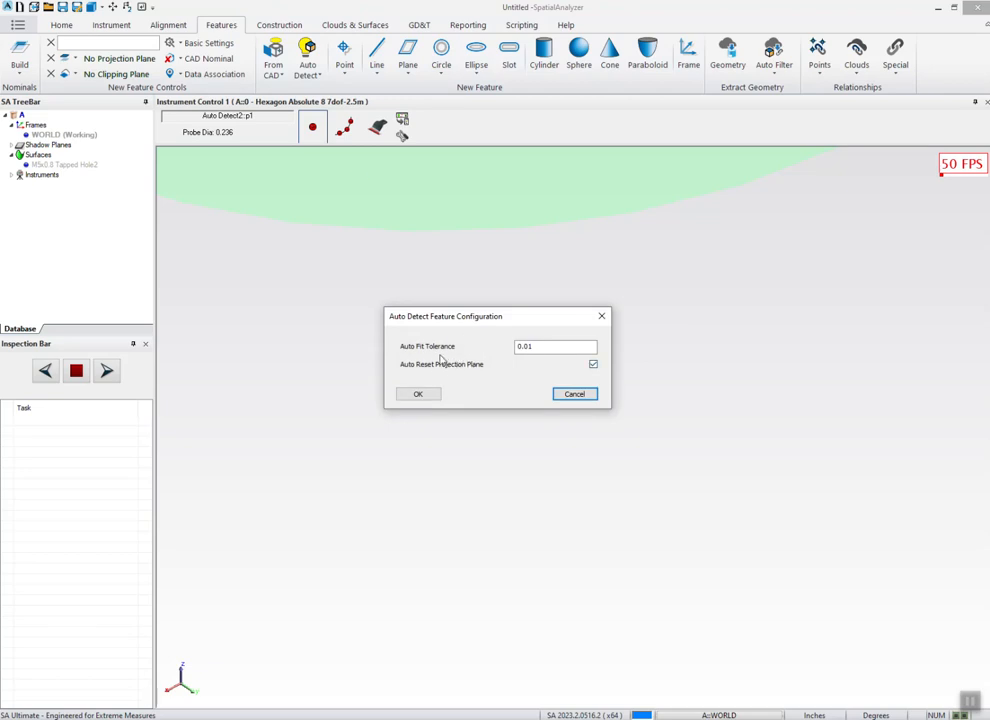
mouse_move(475, 376)
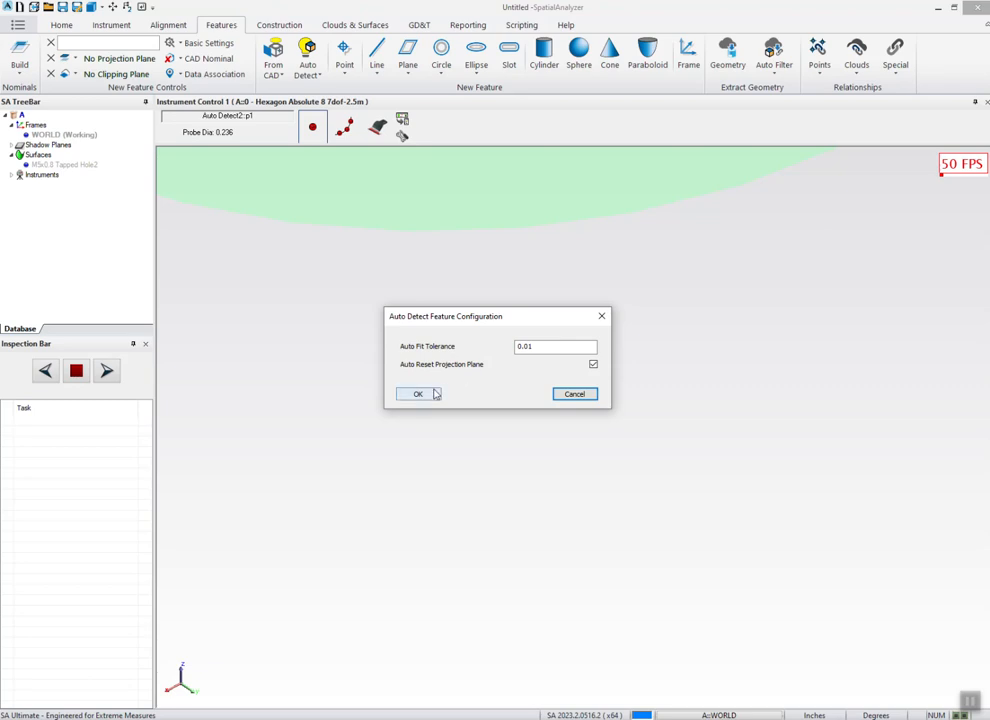
click(418, 393)
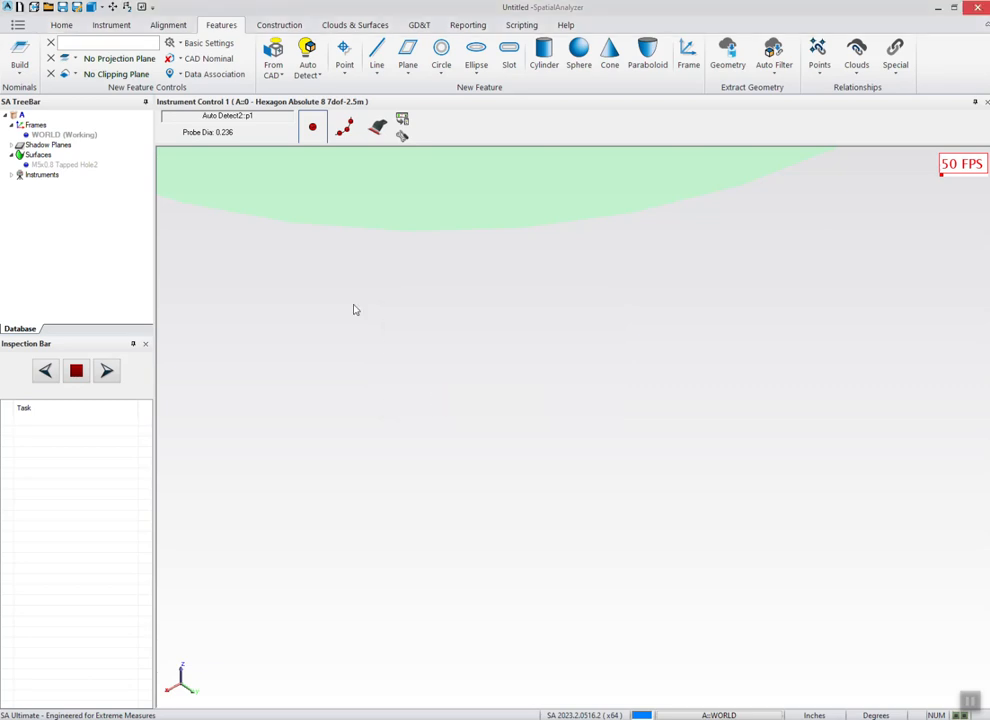
click(308, 55)
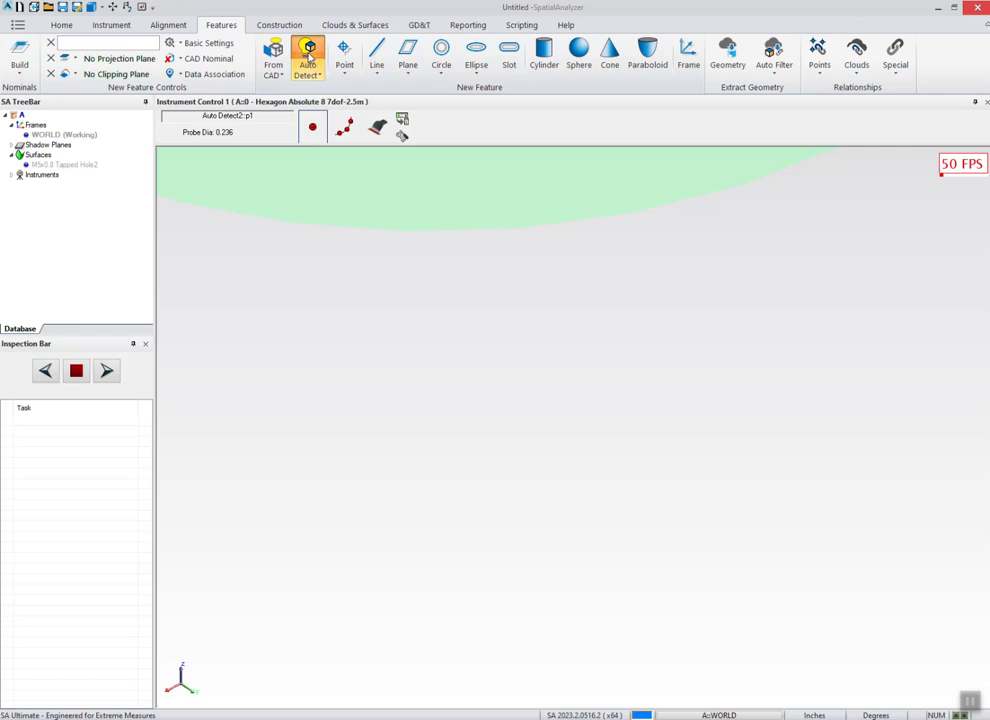
click(307, 56)
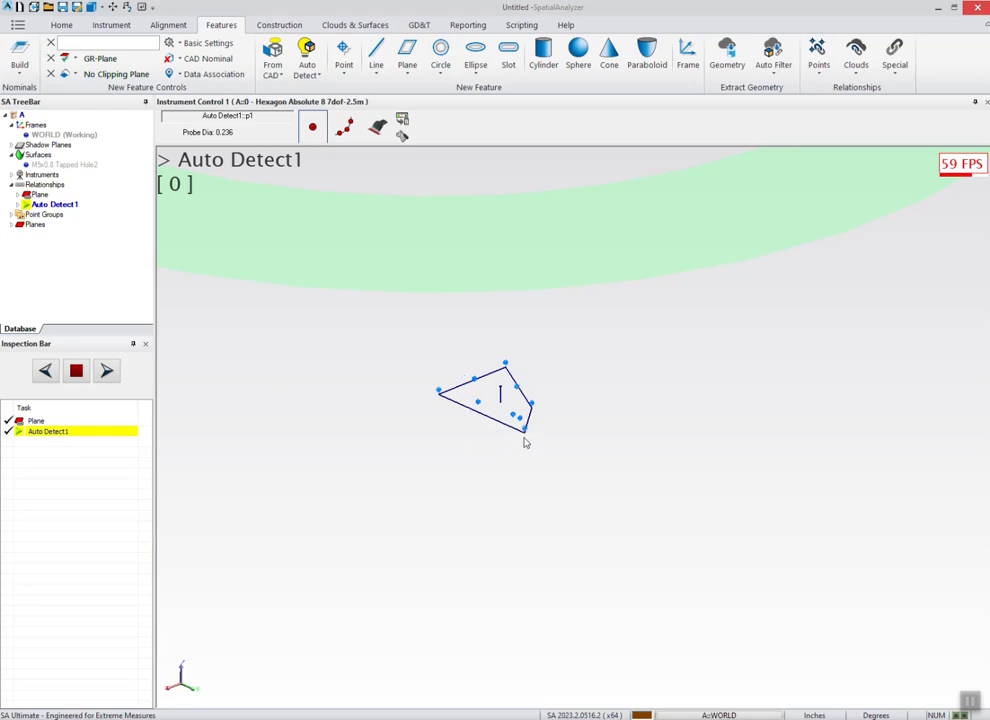
mouse_move(537, 476)
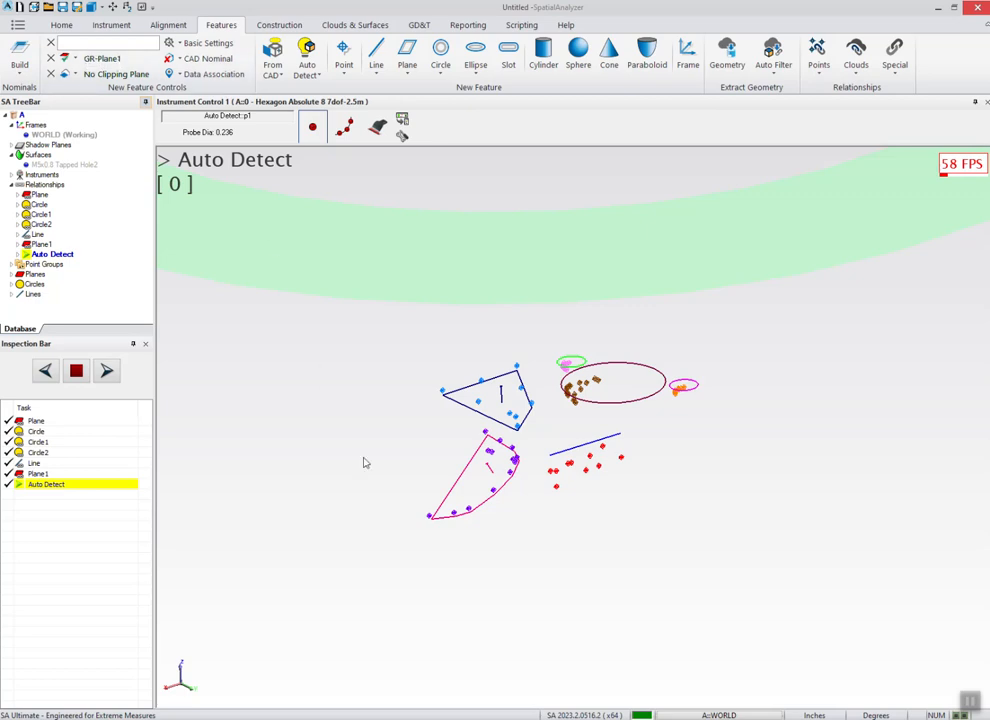
mouse_move(499, 585)
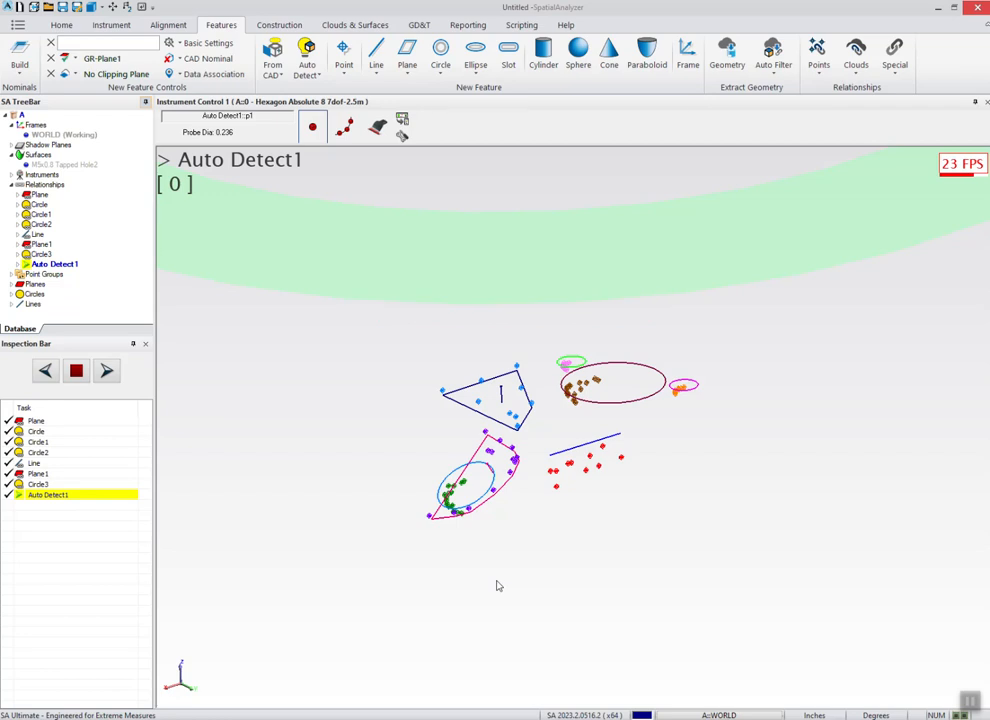
mouse_move(492, 582)
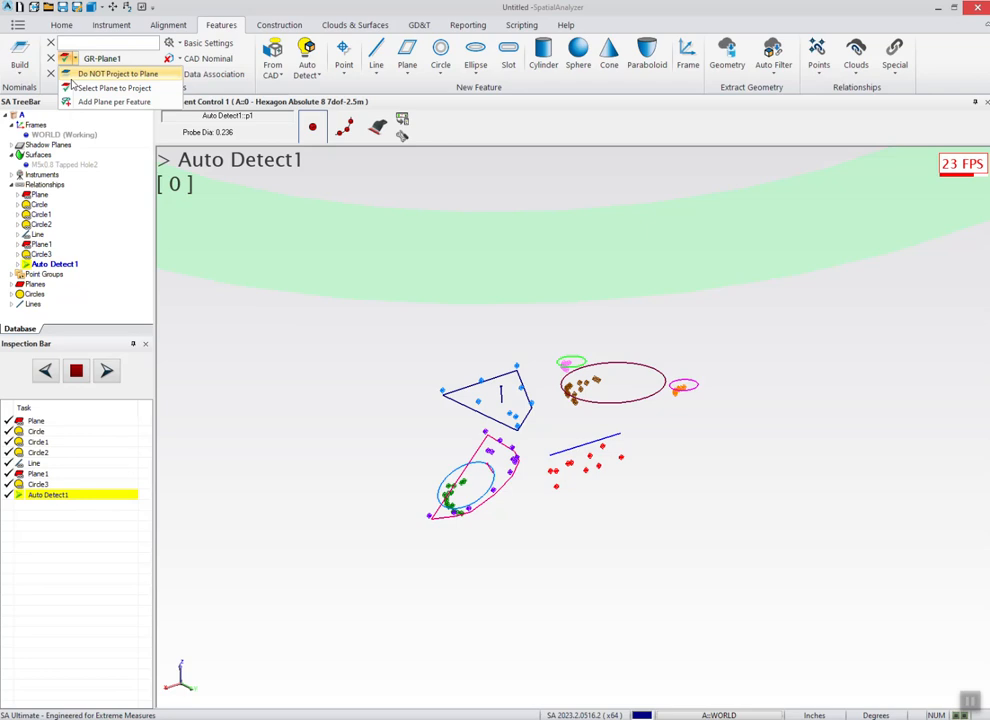
- Set the projection plane dropdown to Do NOT Project to Plane
click(118, 73)
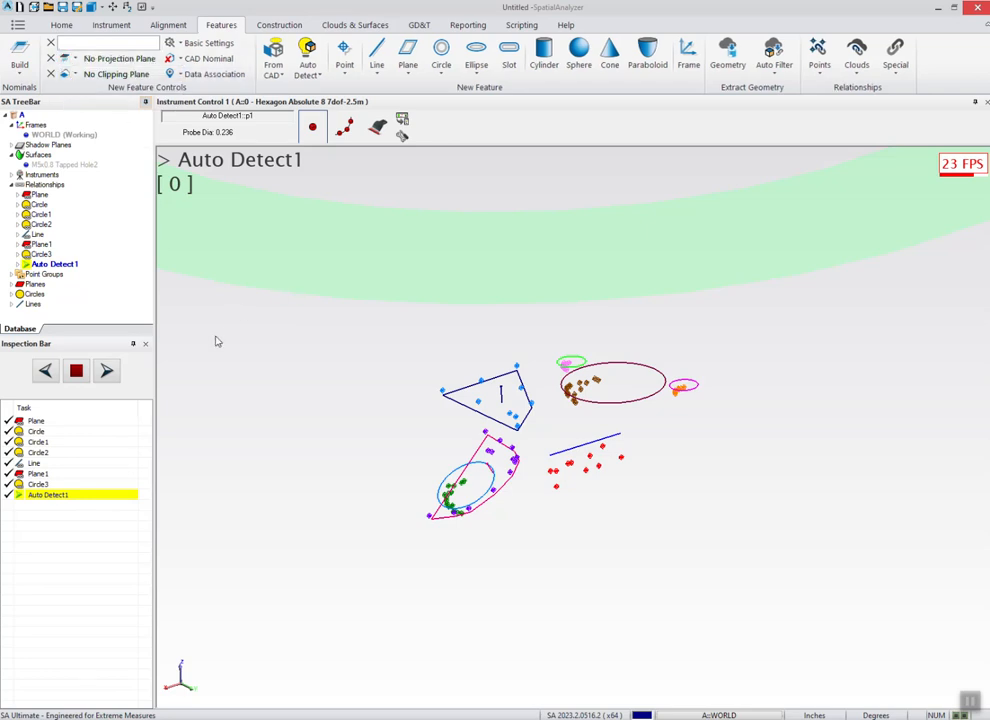
mouse_move(308, 460)
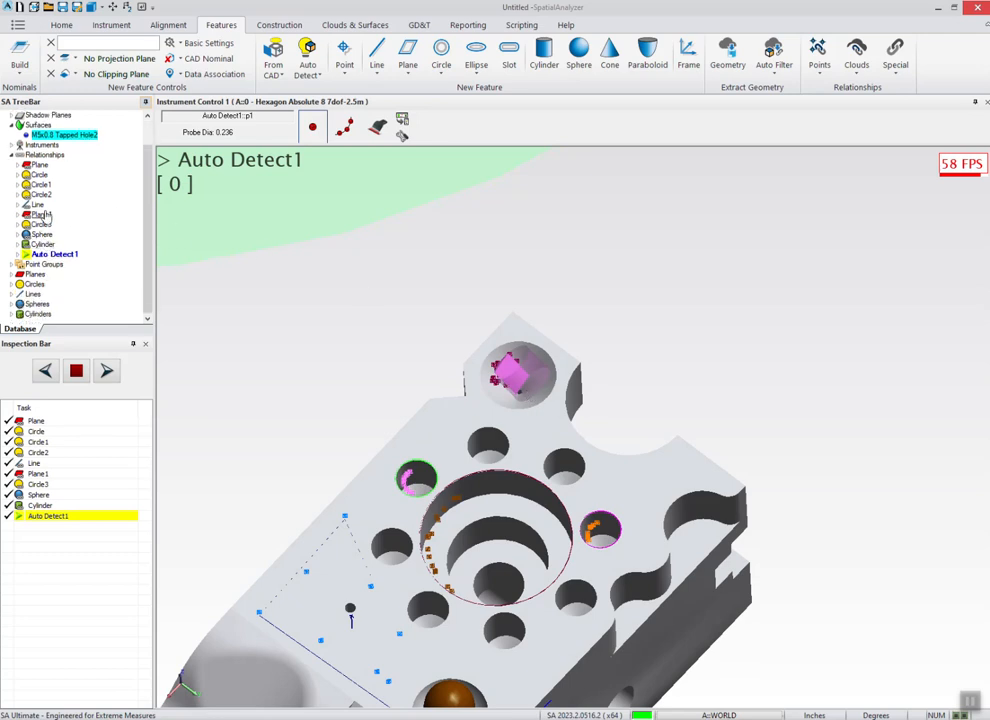
- Reset the Cylinder relationship's geometry to Cone from its TreeBar context menu
right_click(40, 244)
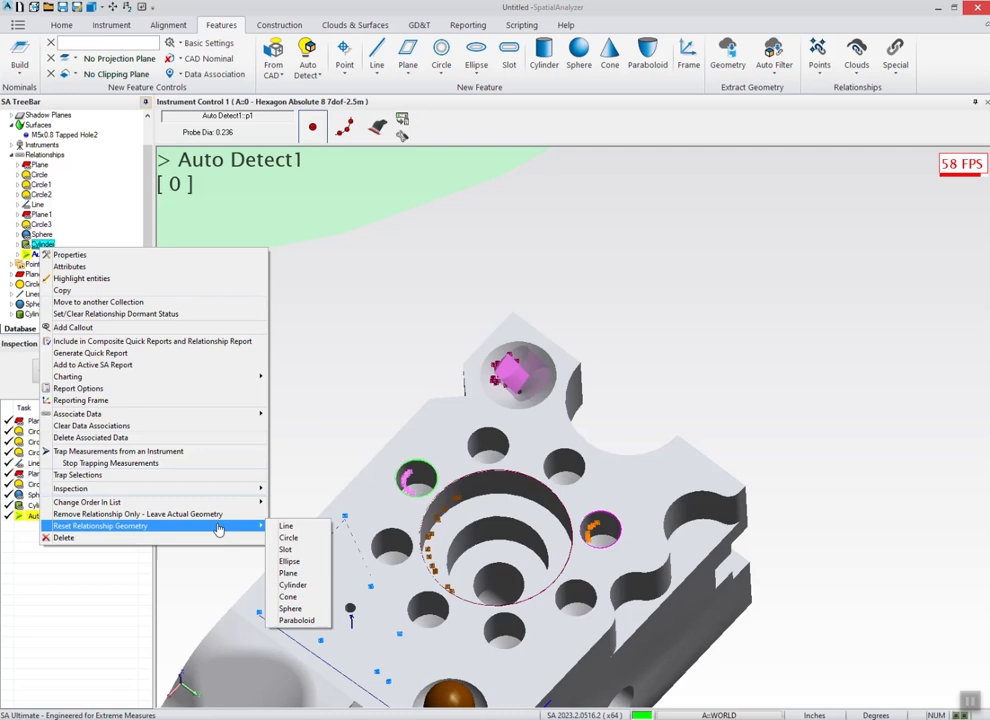
mouse_move(288, 597)
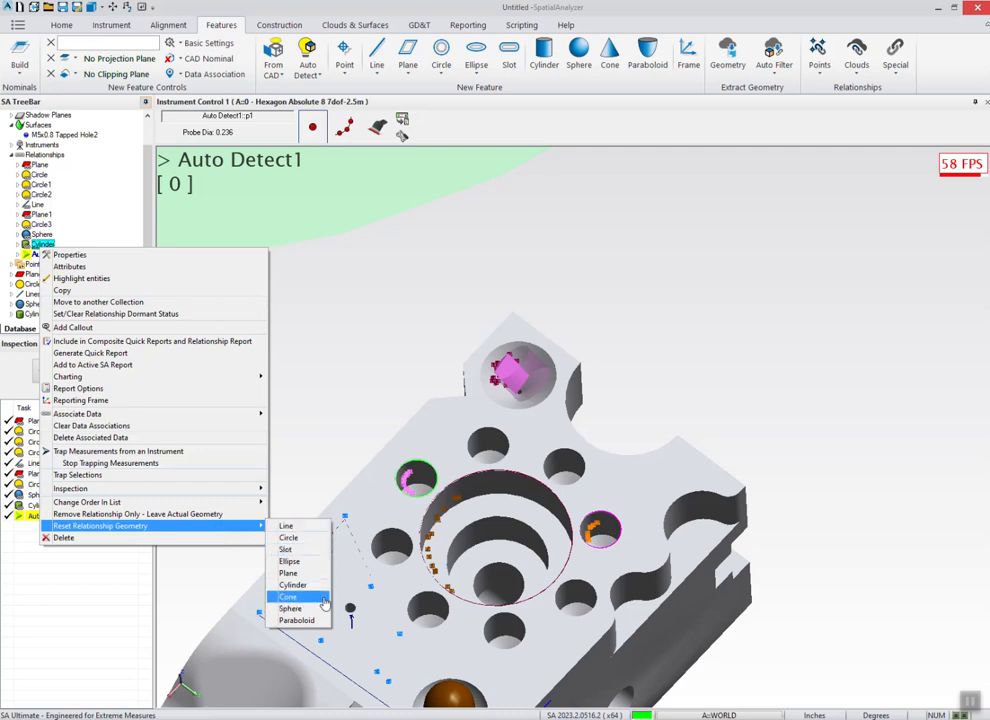
click(288, 596)
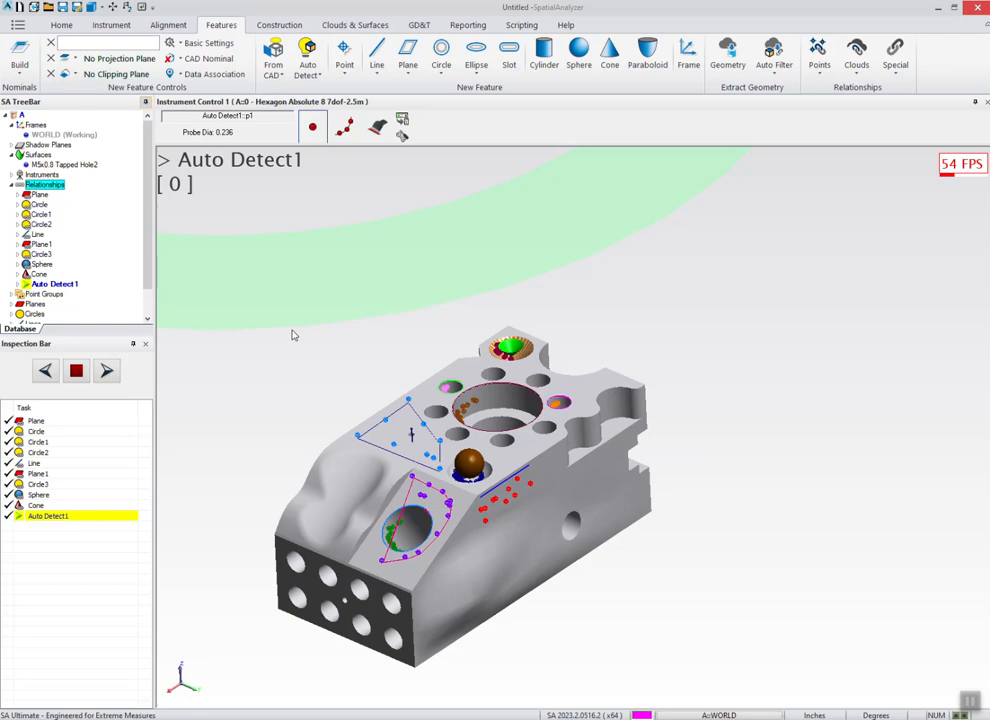
mouse_move(289, 214)
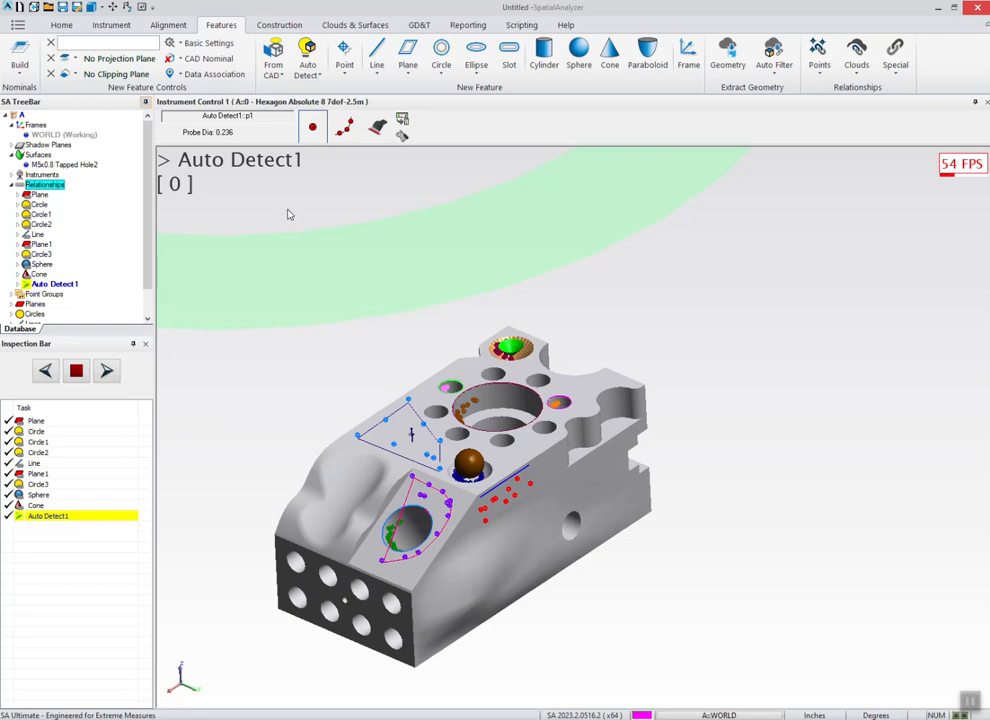
- Detect CAD nominals by proximity for all relationships, then expand Plane to see PlaneFromCAD
click(19, 60)
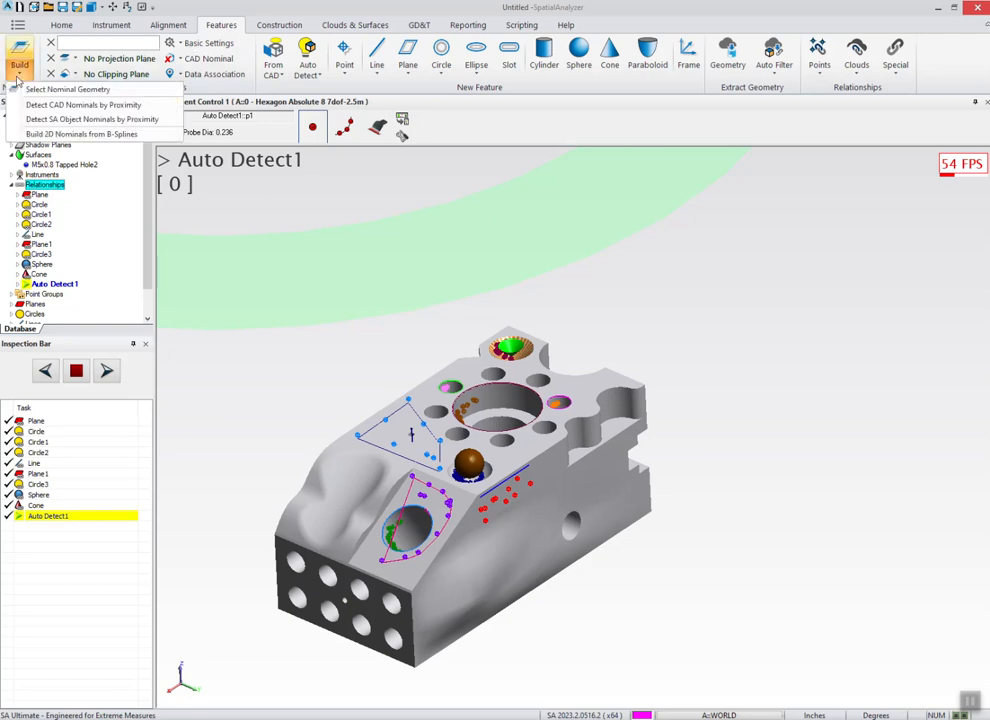
mouse_move(85, 105)
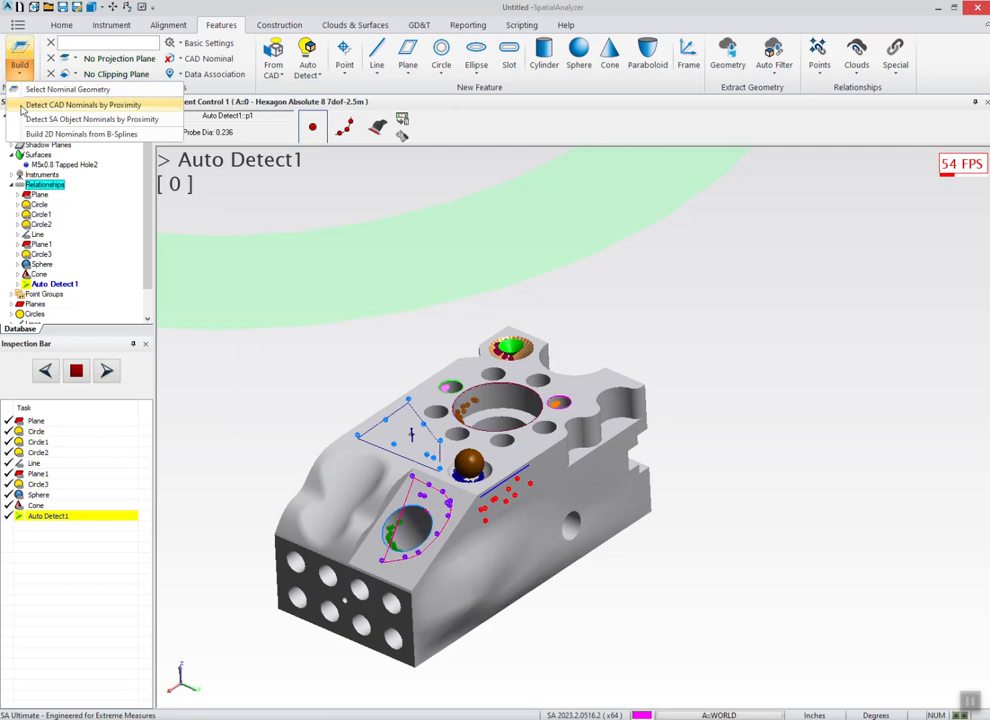
click(84, 105)
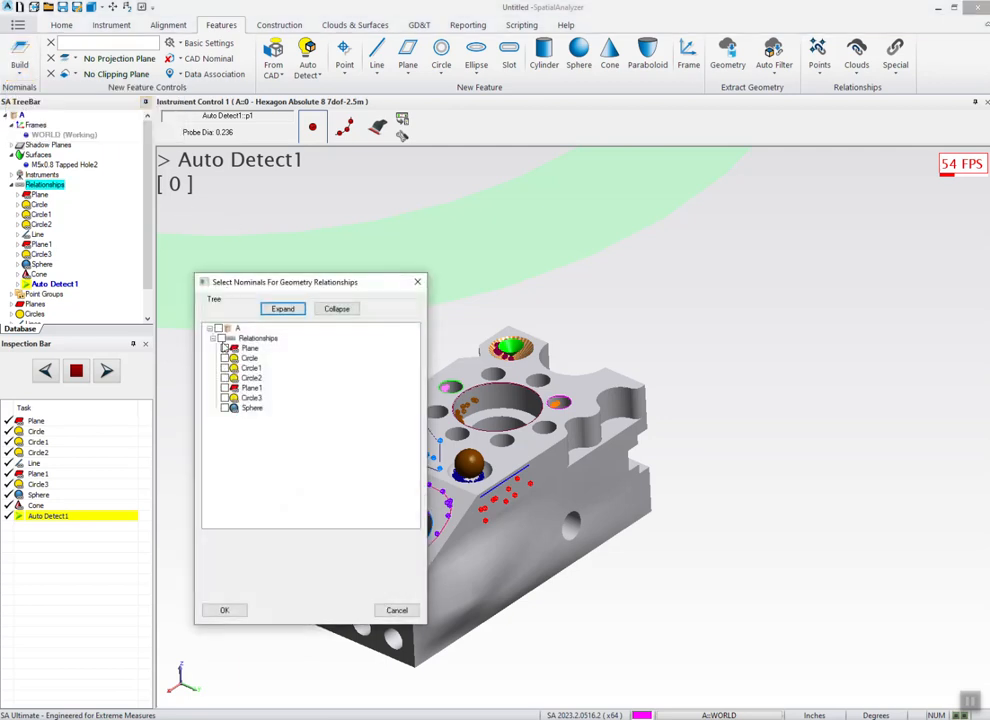
click(224, 610)
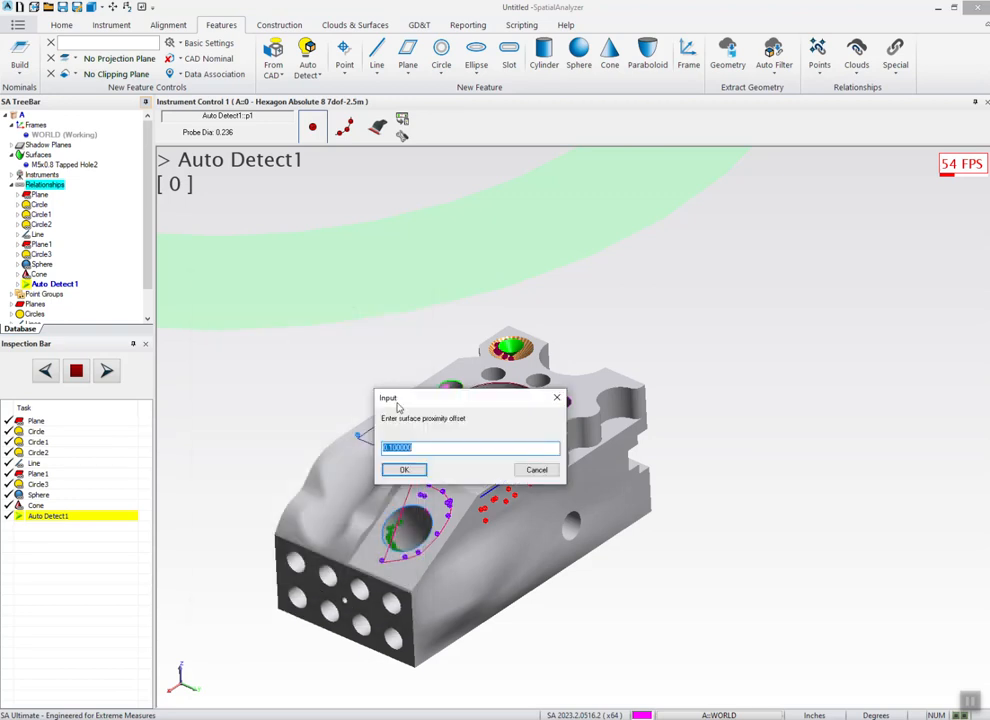
click(404, 470)
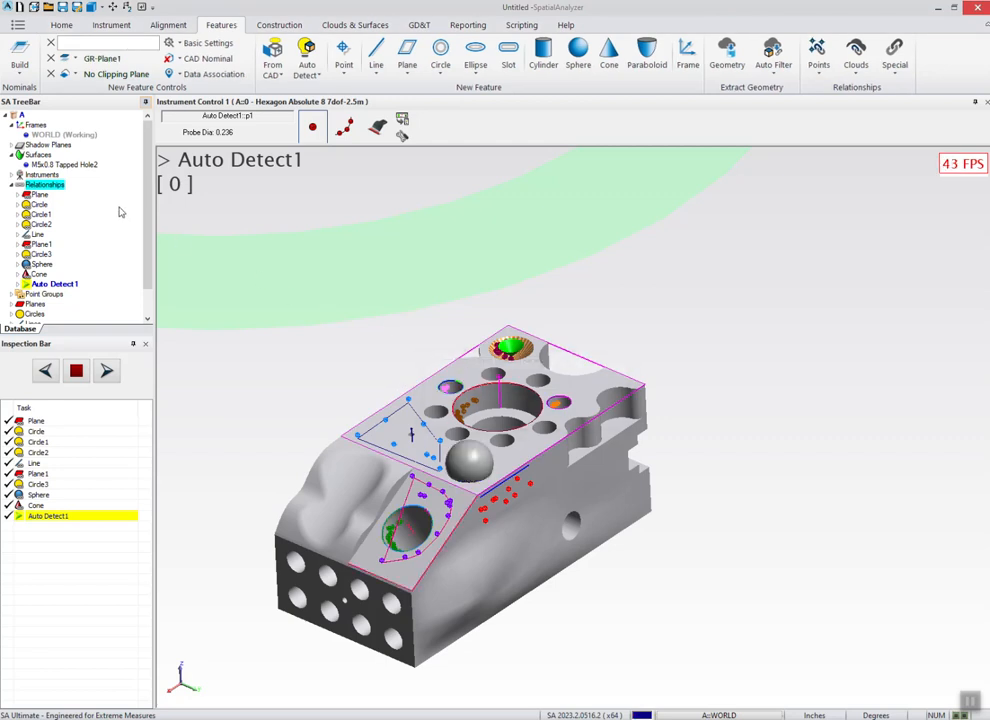
click(24, 194)
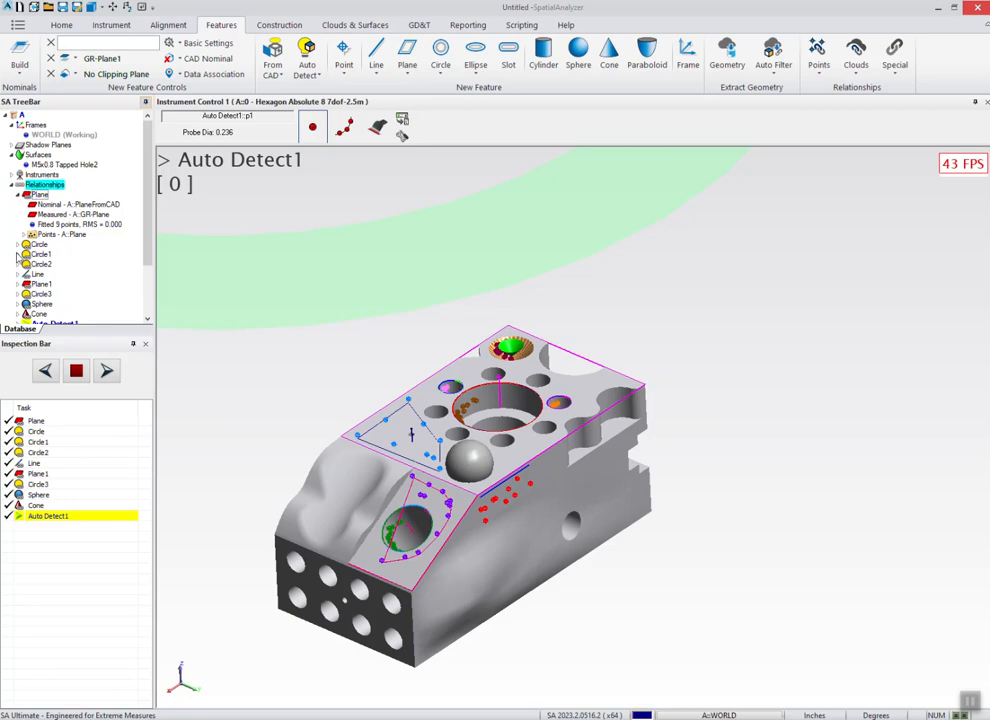